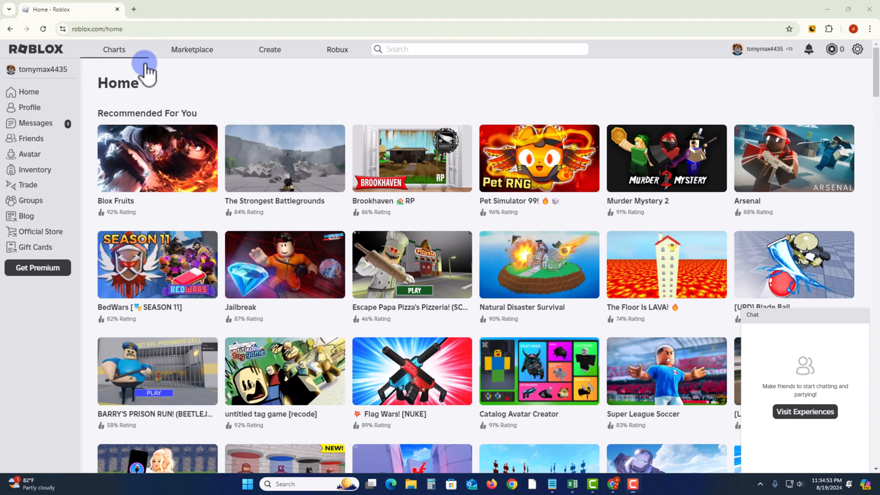
pyautogui.moveTo(393, 171)
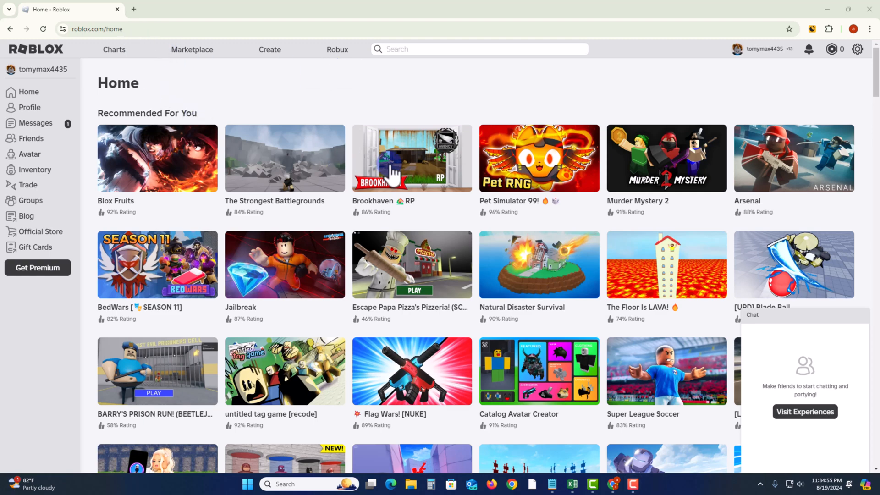
pyautogui.moveTo(445, 119)
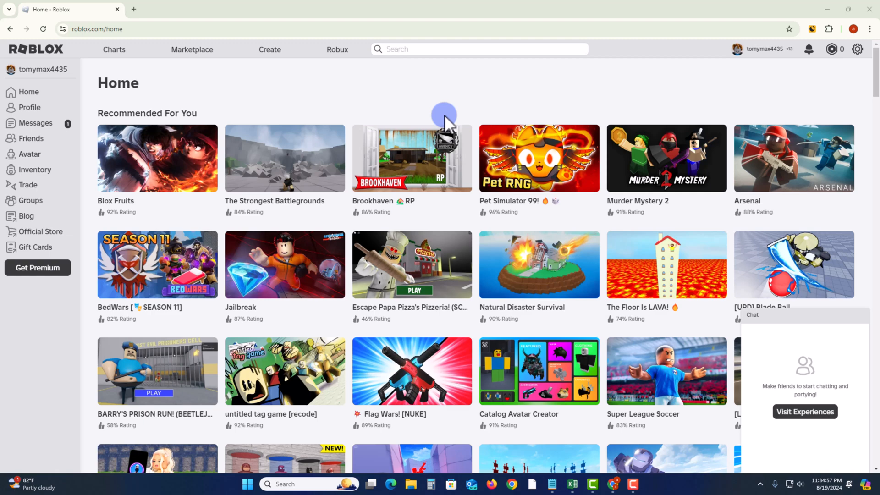
pyautogui.moveTo(350, 192)
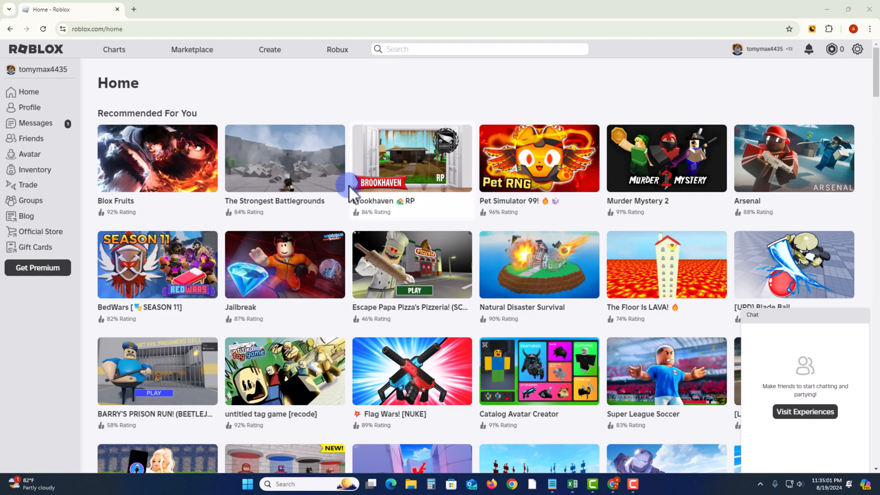
# Scroll the Home page and open the LifeTogether RP (UPDATE 24) experience
pyautogui.scroll(-3)
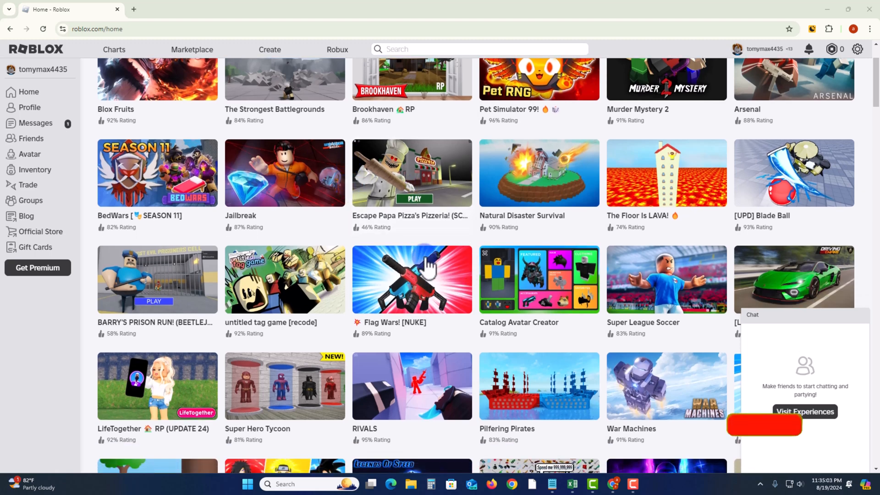
pyautogui.scroll(-3)
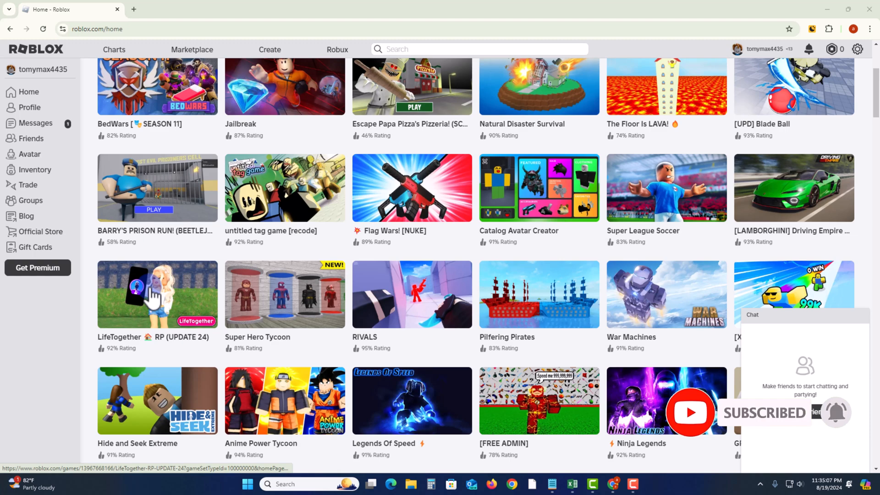
pyautogui.click(157, 294)
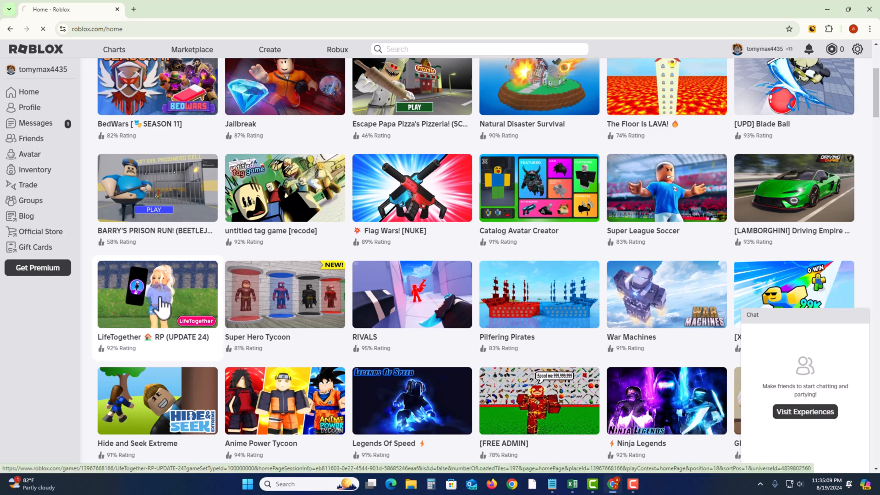
pyautogui.click(157, 293)
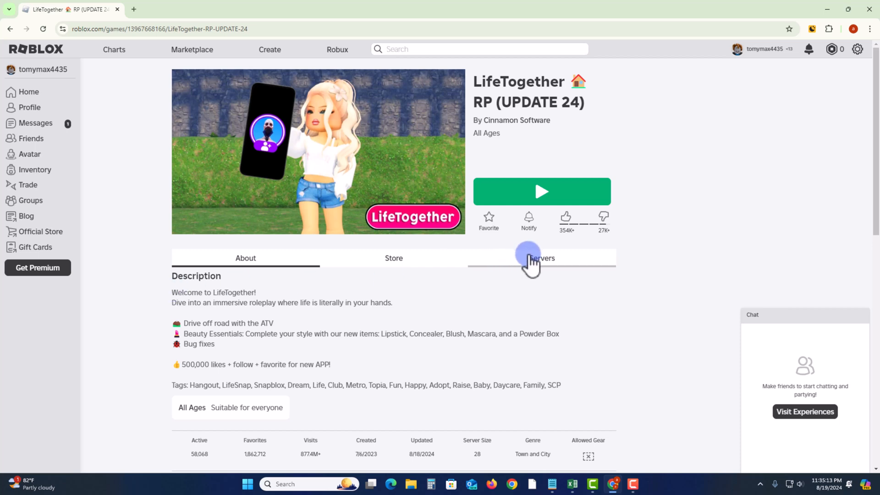
# Show the LifeTogether RP Servers listings
pyautogui.click(541, 258)
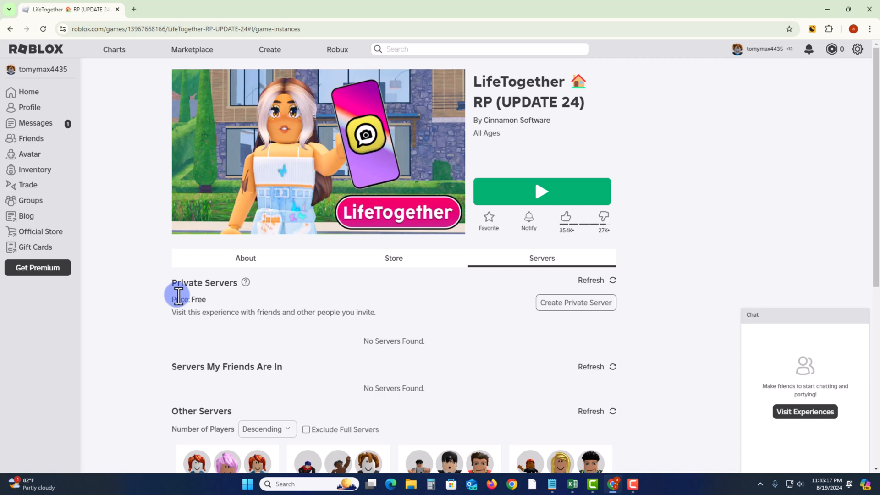
pyautogui.moveTo(494, 318)
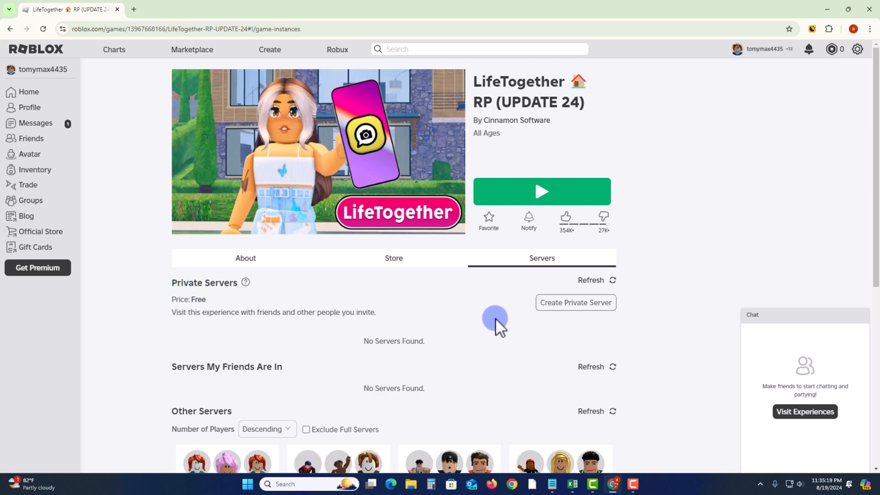
pyautogui.moveTo(575, 302)
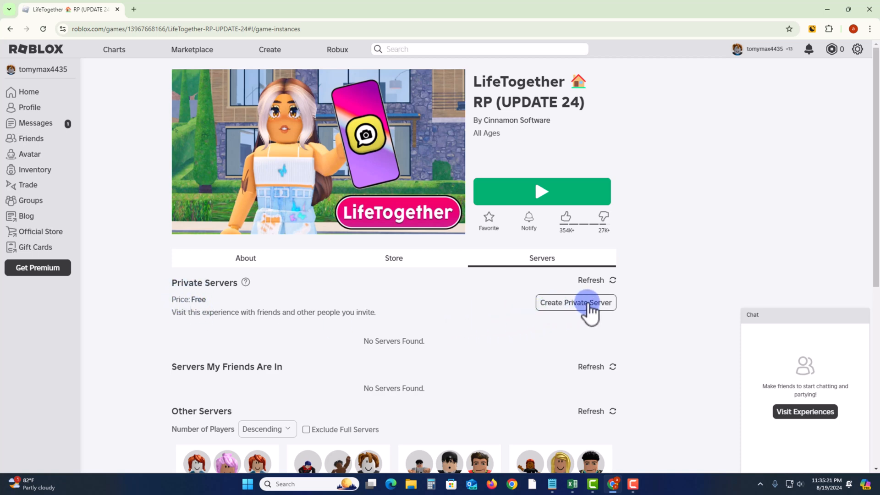
# Create a free private server named 'Tutorial River' and buy it
pyautogui.click(575, 302)
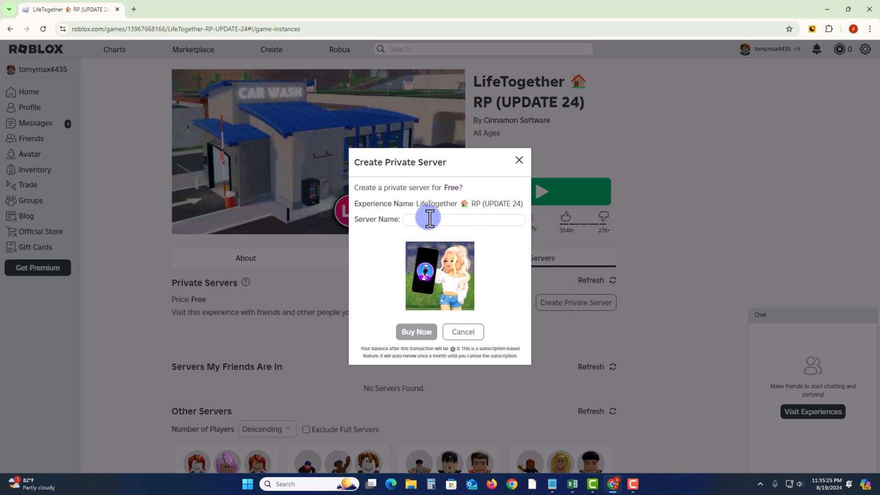
pyautogui.click(464, 219)
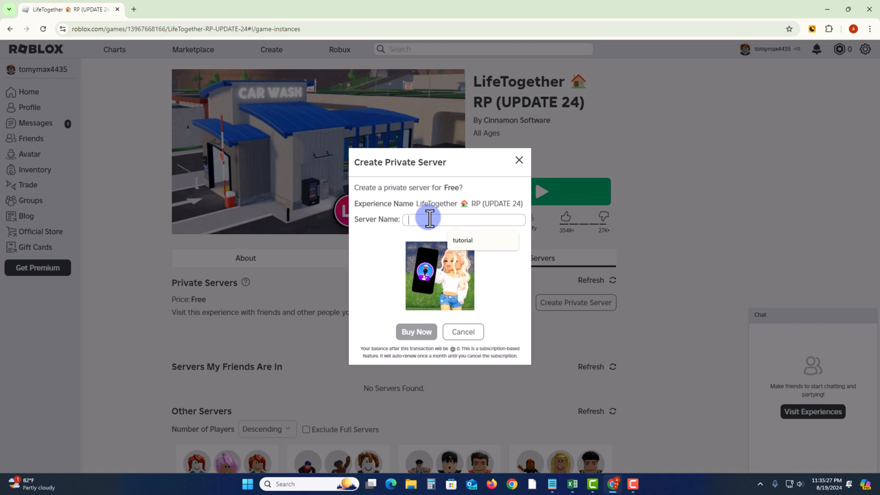
pyautogui.write('tUTOR')
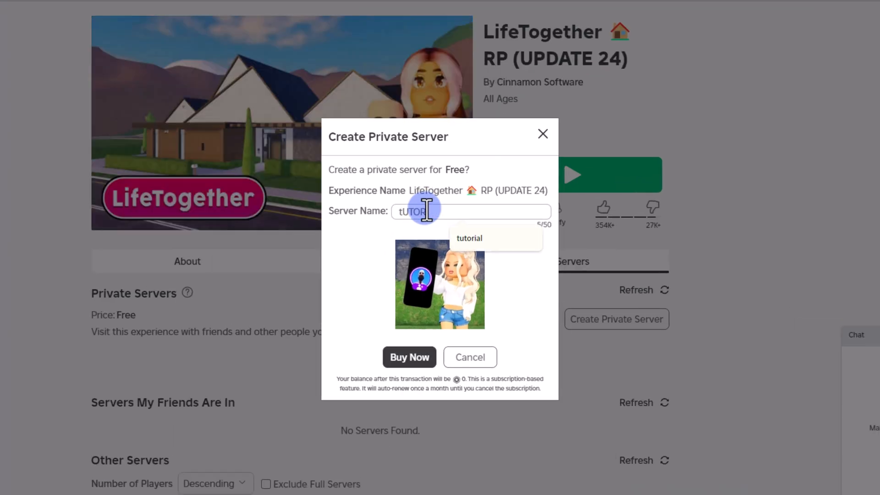
pyautogui.write('Tutorial Ri')
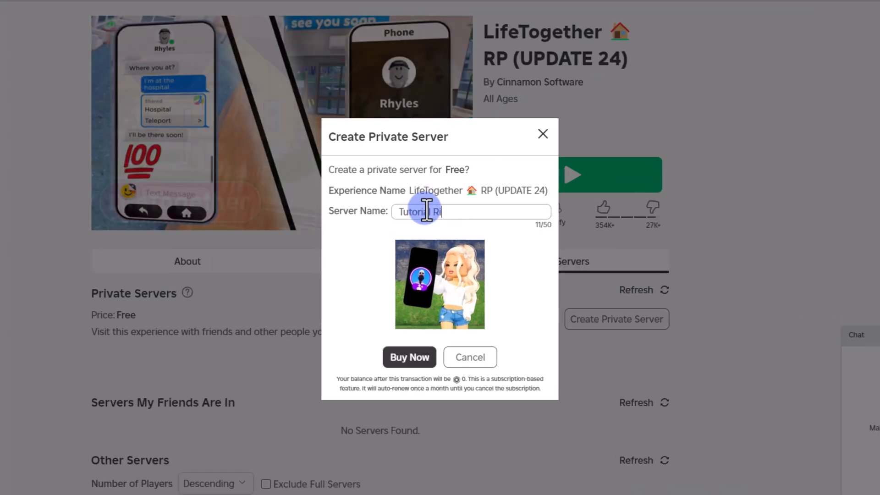
pyautogui.write('ver')
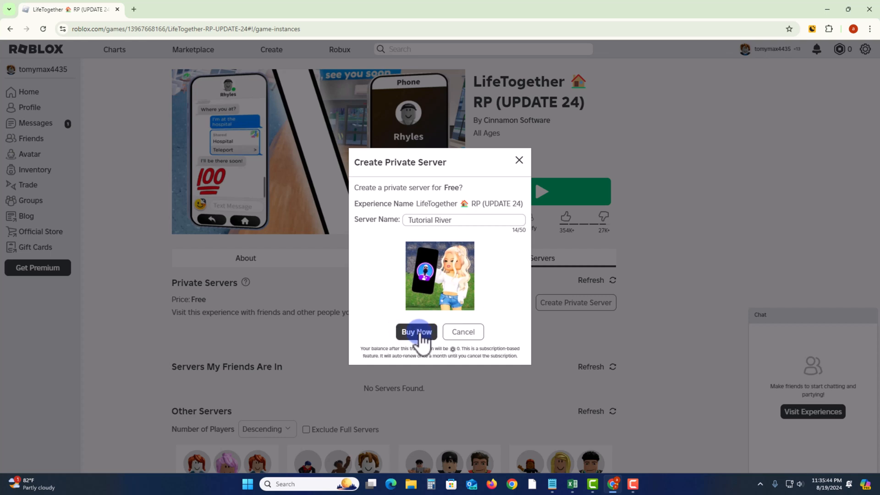
pyautogui.click(416, 332)
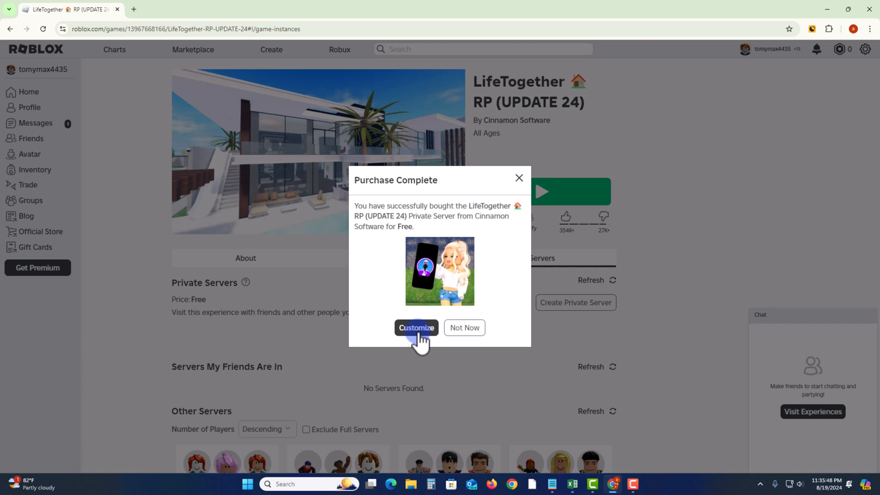
# Open the Customize settings for the Tutorial River server
pyautogui.click(416, 327)
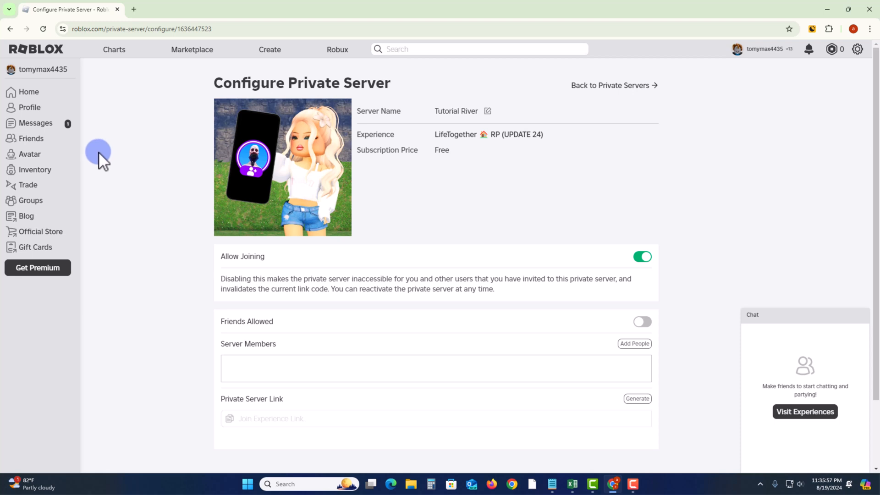
pyautogui.moveTo(34, 170)
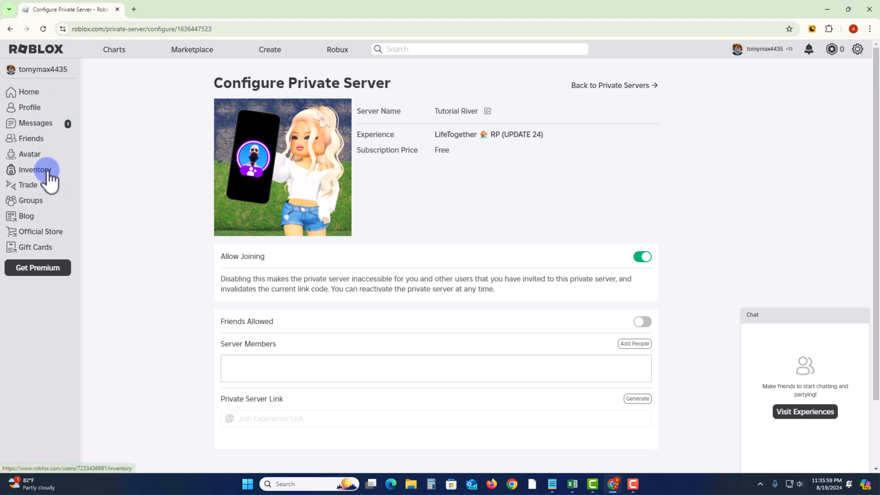
# Show My Private Servers in the inventory to find Tutorial River
pyautogui.click(35, 170)
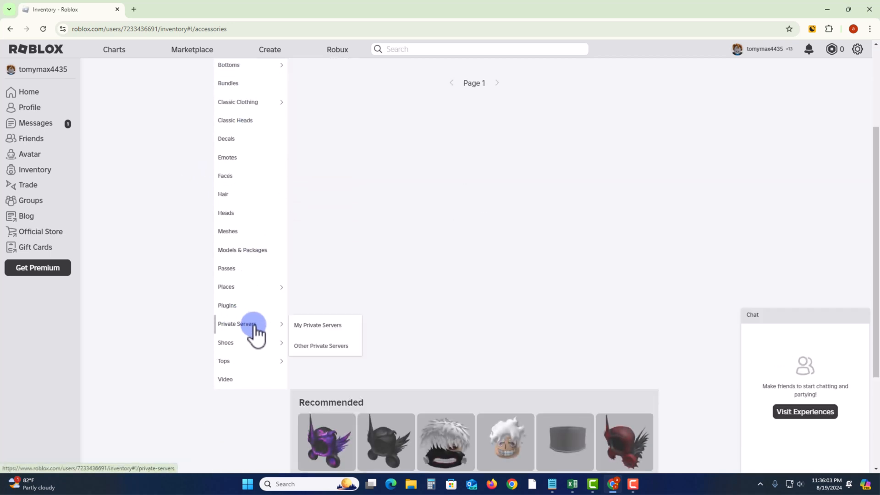
pyautogui.click(317, 325)
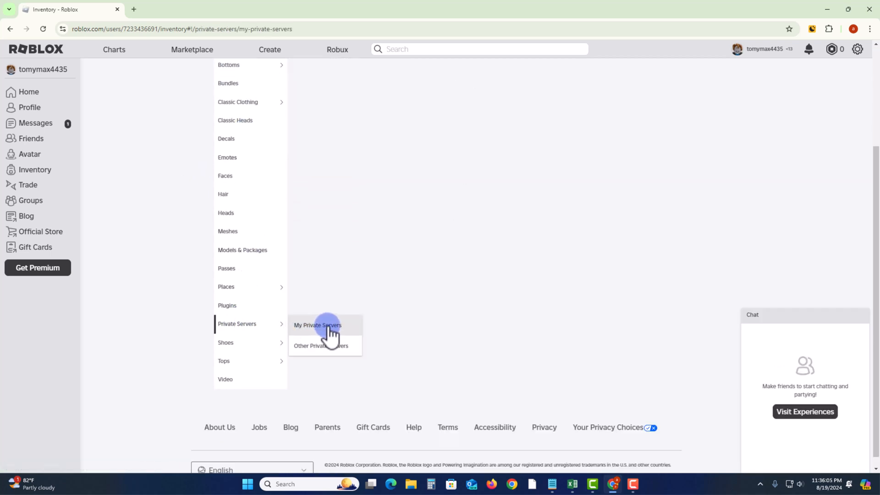
pyautogui.click(318, 325)
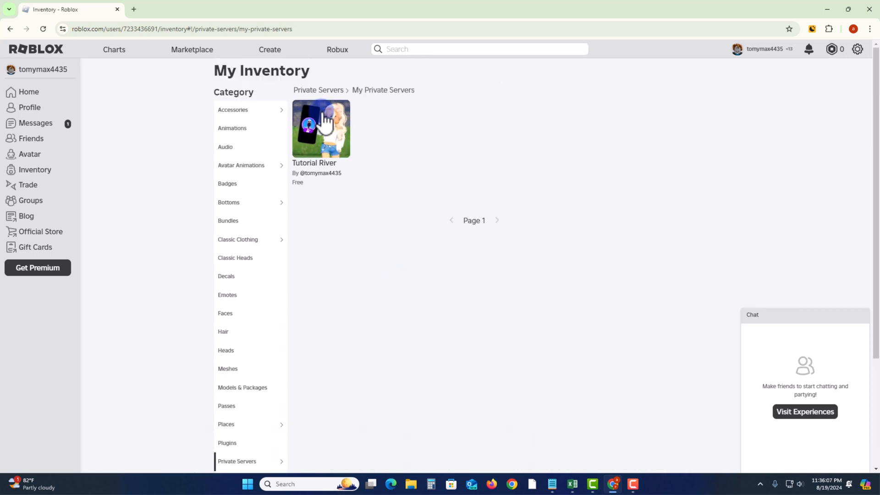
pyautogui.moveTo(328, 179)
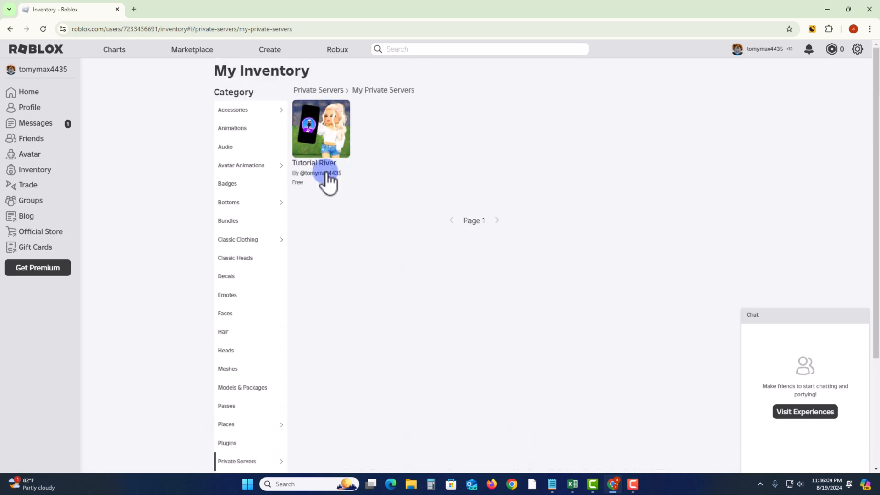
pyautogui.moveTo(351, 174)
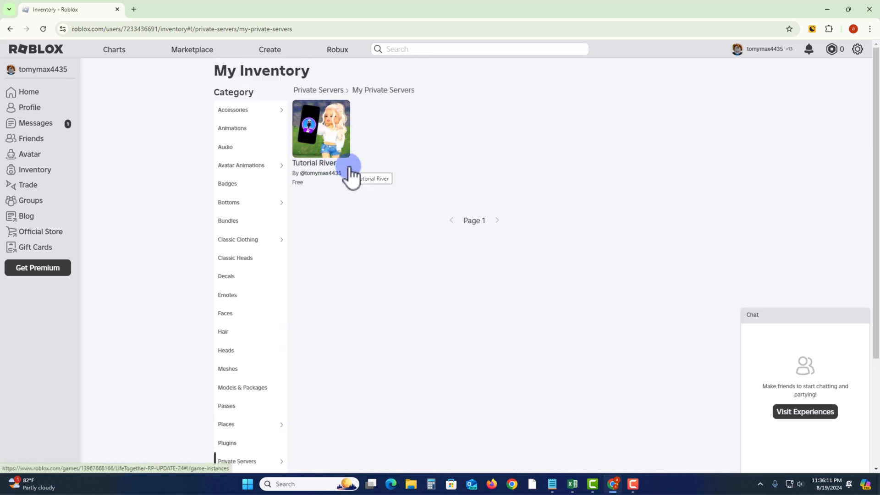